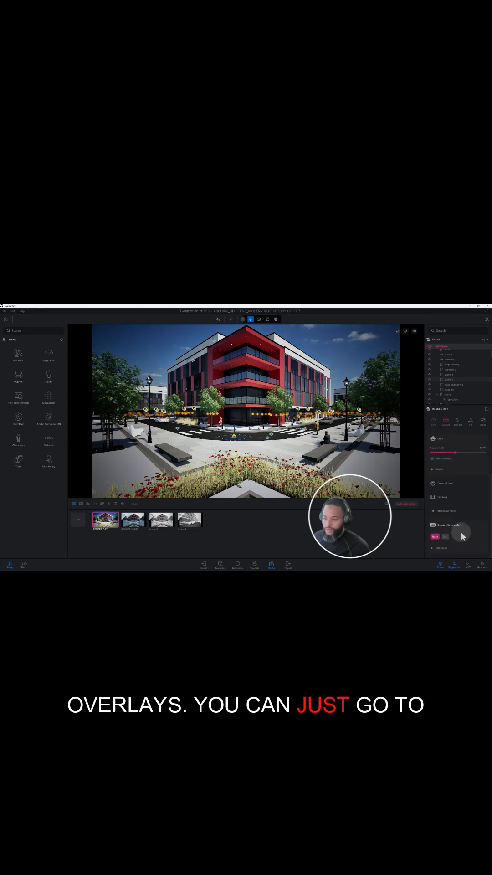
Enable a composition overlay with grid and guide lines over the red building
click(446, 536)
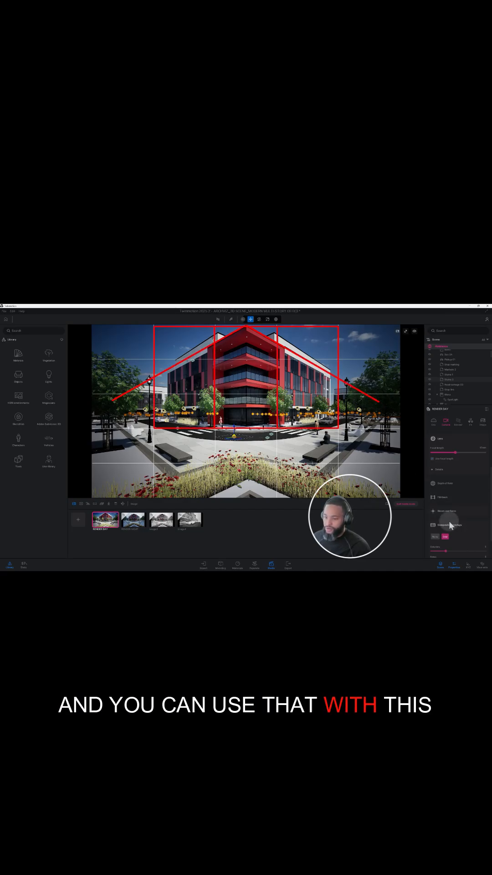
Switch the composition overlay to a plain thirds grid
click(445, 537)
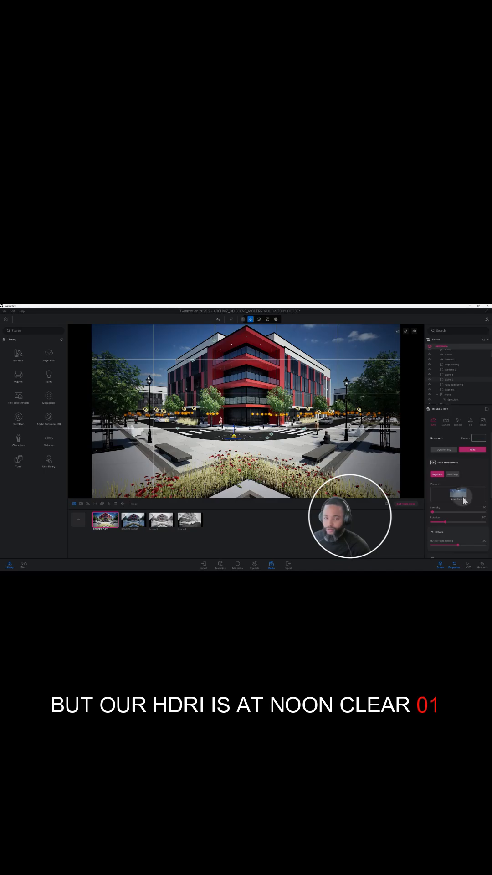
Open the HDRI environments library from the Environment panel's HDRI thumbnail
click(457, 494)
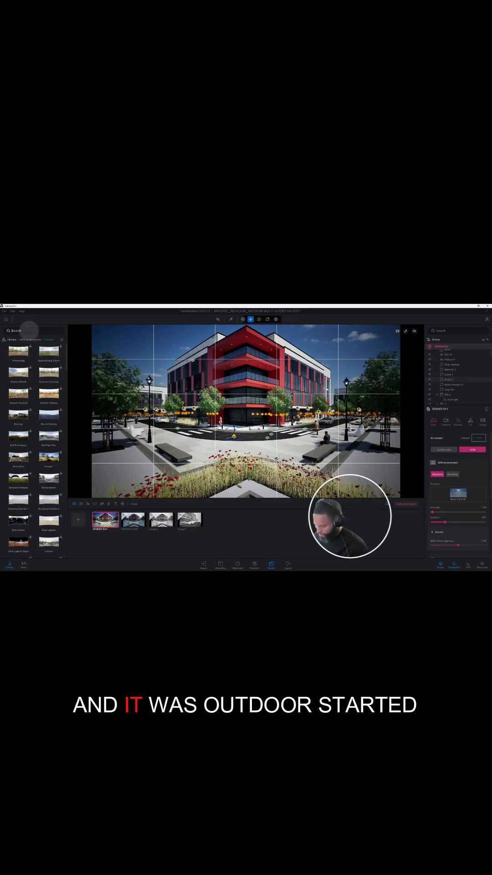
click(17, 330)
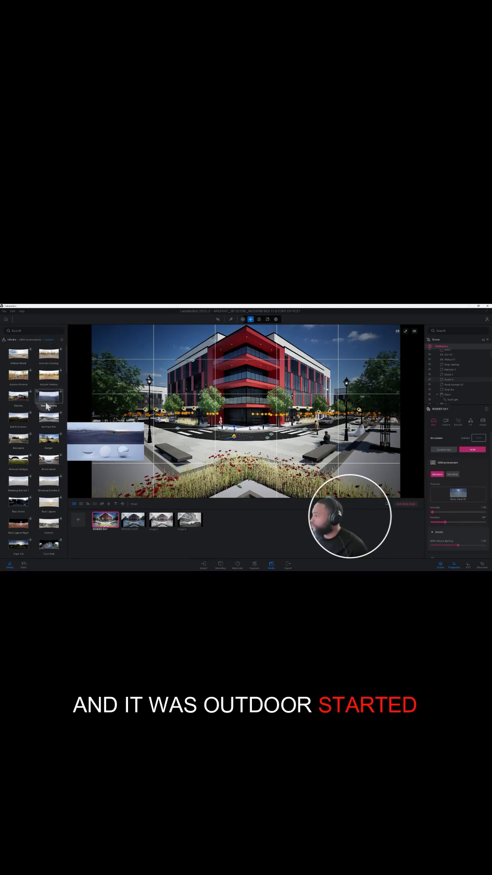
scroll(down, 3)
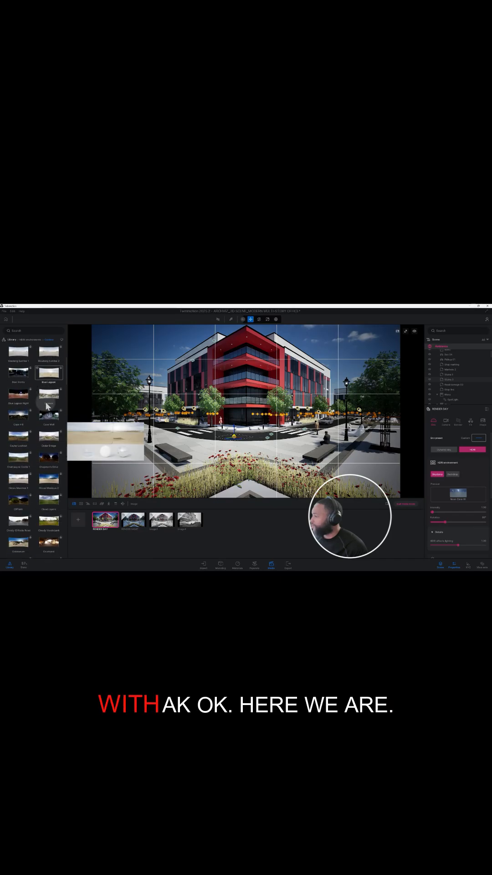
scroll(down, 3)
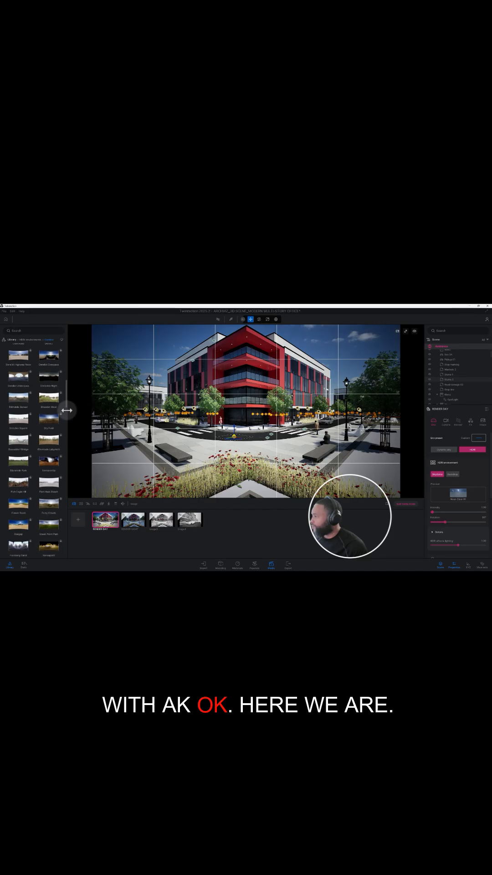
scroll(down, 3)
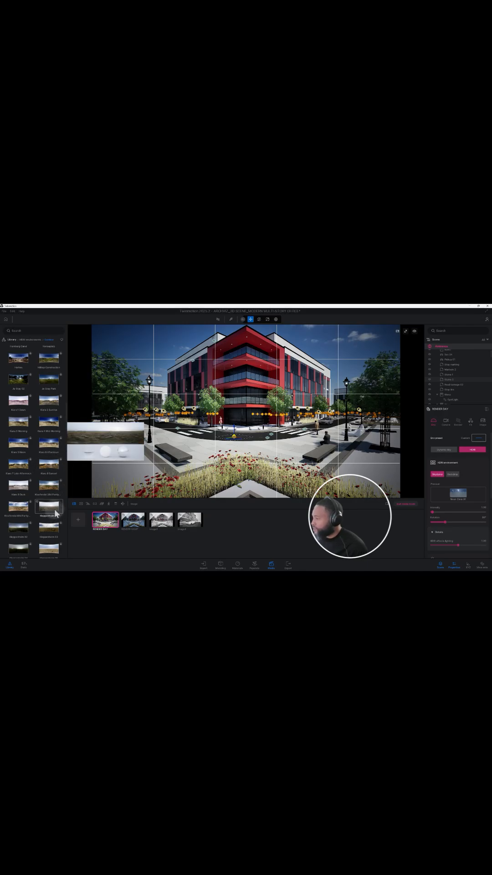
click(49, 508)
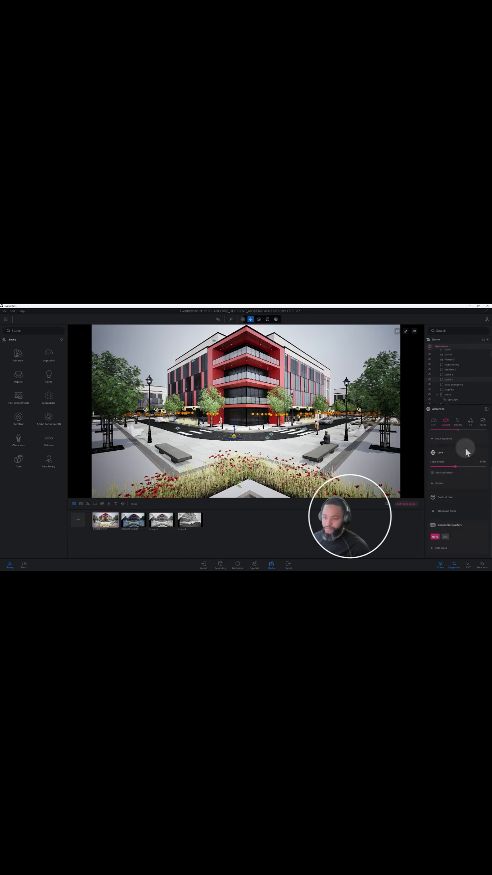
Open the camera exposure settings for the overcast view
click(446, 421)
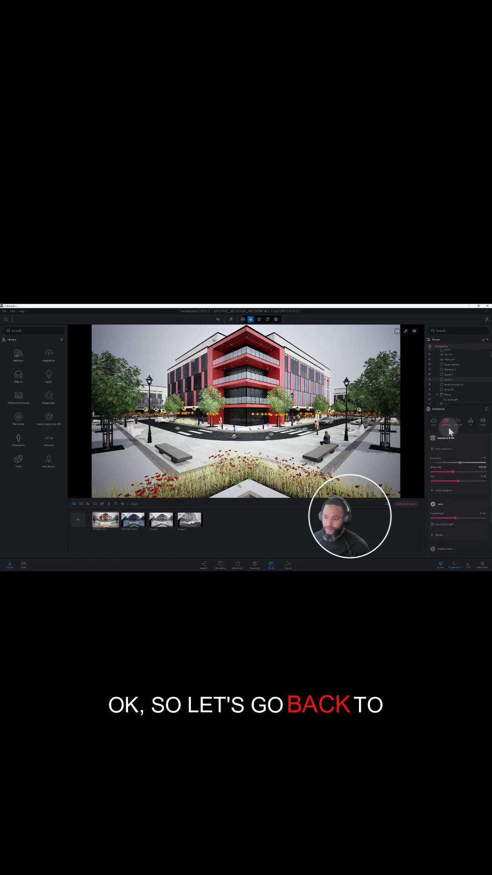